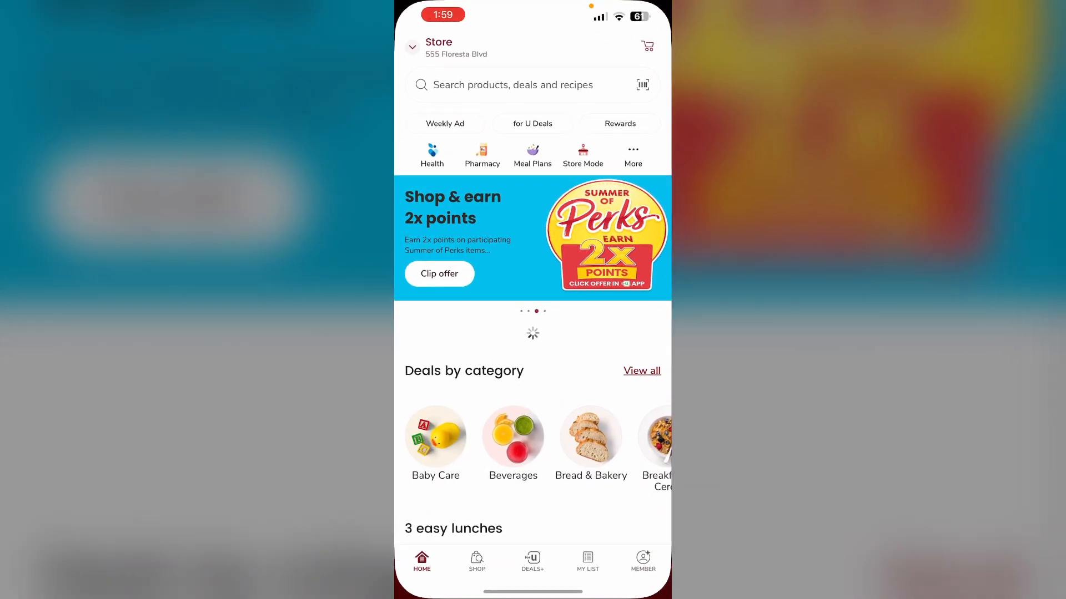
Step: Bring up the full All deals list and clip two offers
{"action": "scroll", "scroll_direction": "down", "scroll_amount": 3}
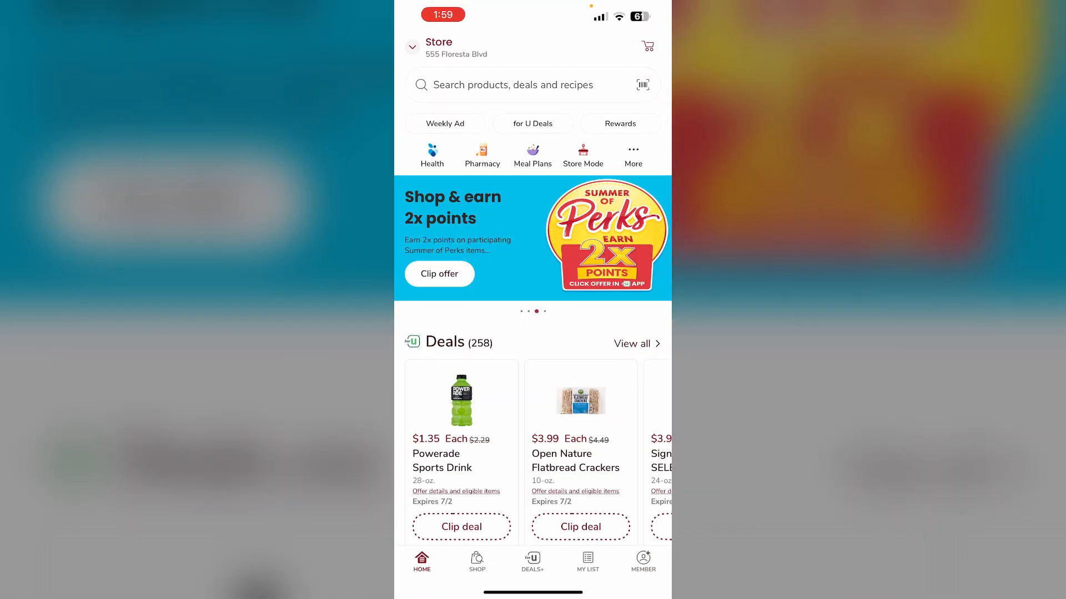
{"action": "left_click", "coordinate": [532, 562]}
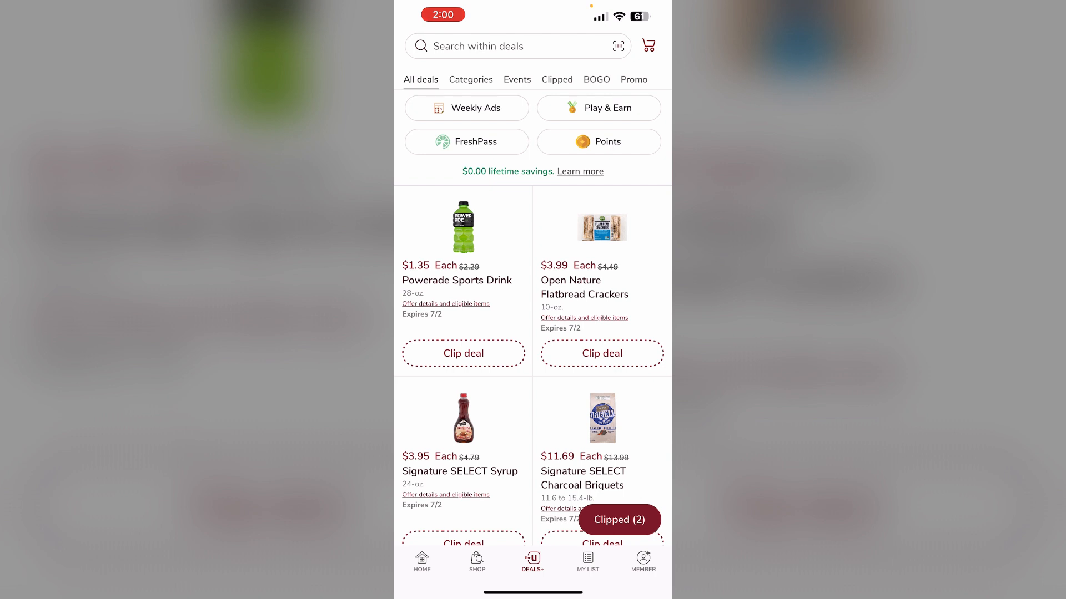
Step: Show the Clipped tab with Klondike Novelties and Hass Avocados, view the checkout QR code, then dismiss it
{"action": "left_click", "coordinate": [556, 80]}
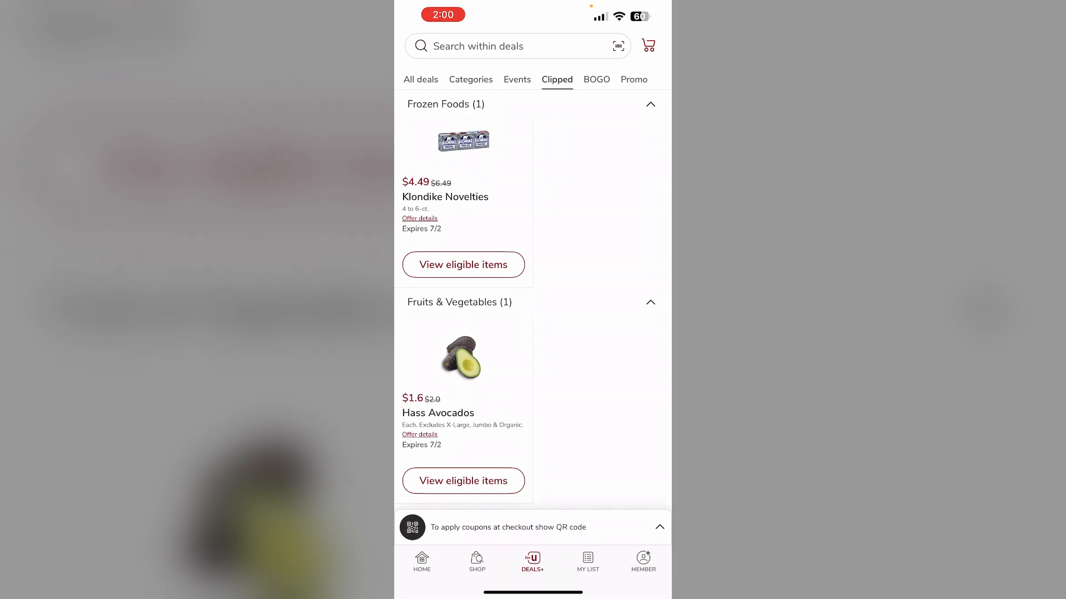
{"action": "left_click", "coordinate": [507, 526]}
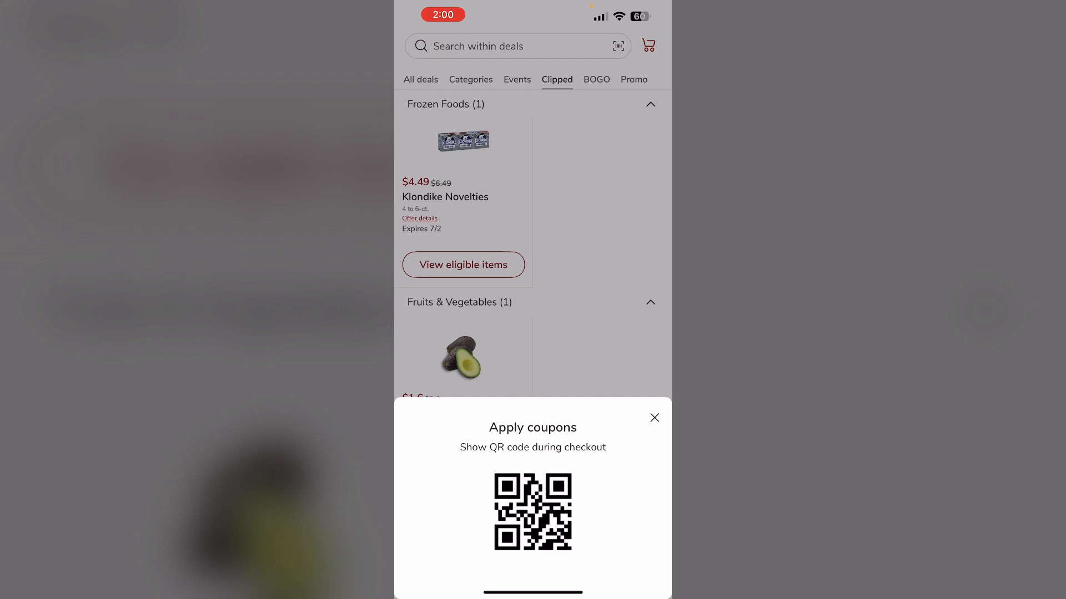
{"action": "left_click", "coordinate": [654, 418]}
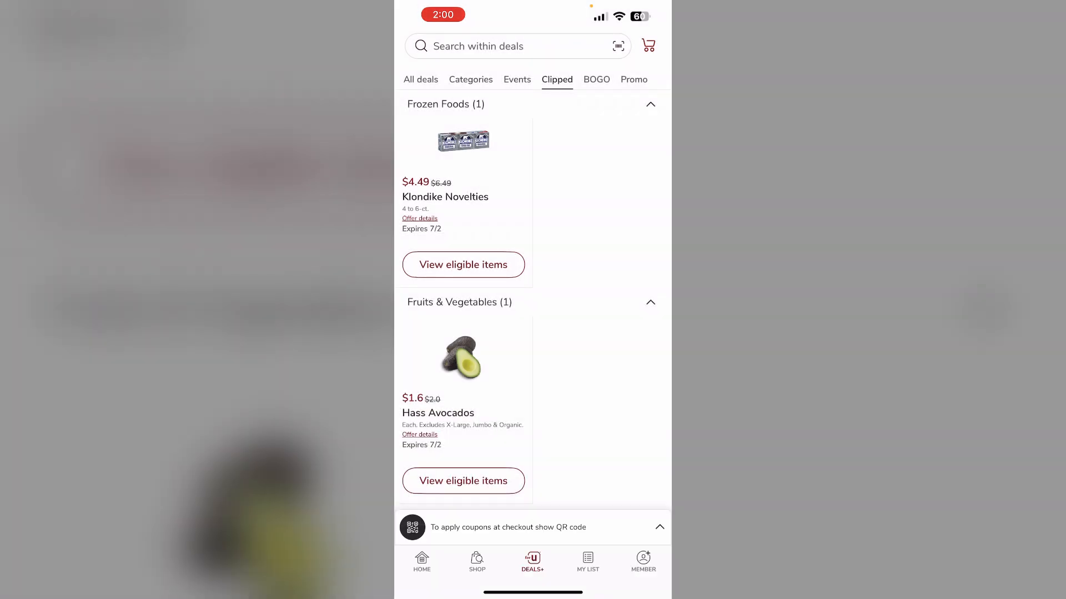